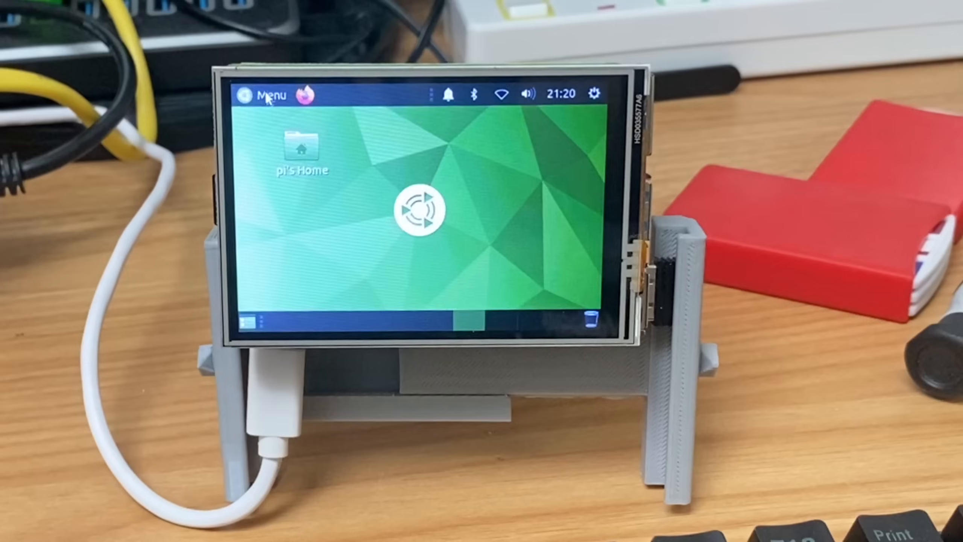
# Open pi's Home folder from the desktop icon in the file manager.
pyautogui.click(302, 149)
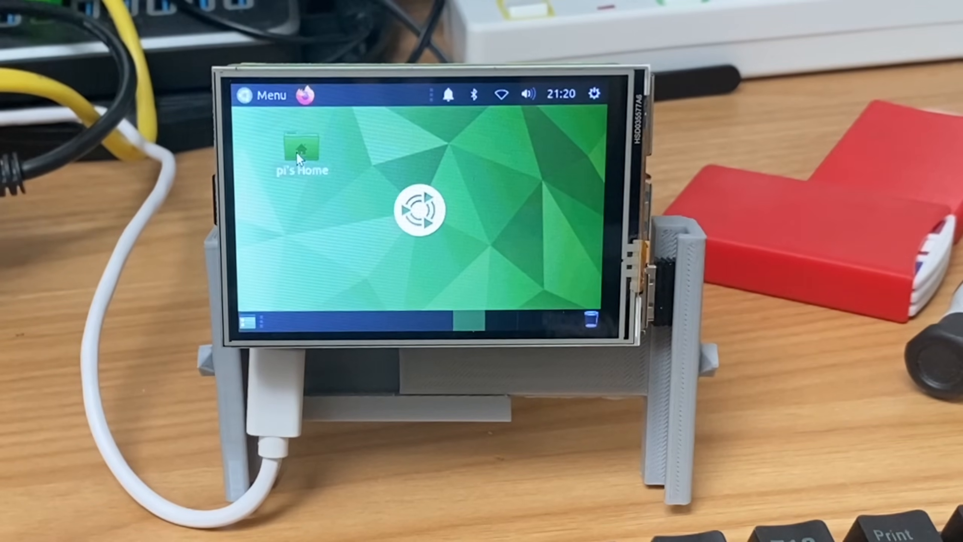
pyautogui.doubleClick(298, 148)
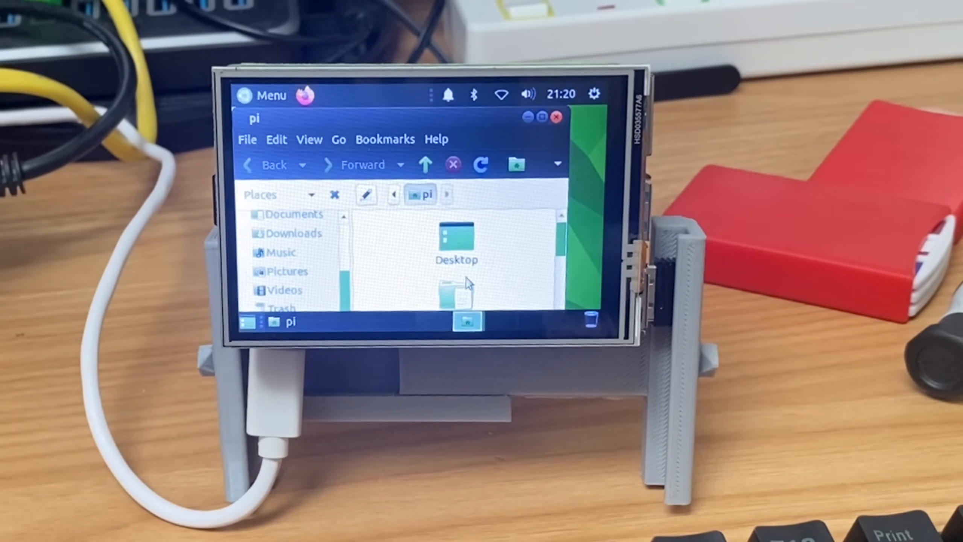
# Browse the Places sidebar up and down, then close the home folder window.
pyautogui.scroll(-3)
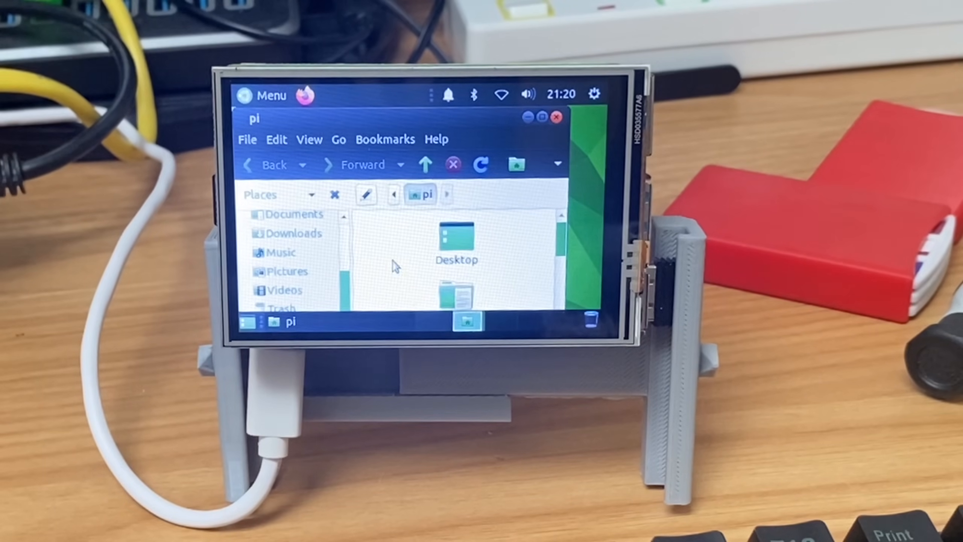
pyautogui.scroll(3)
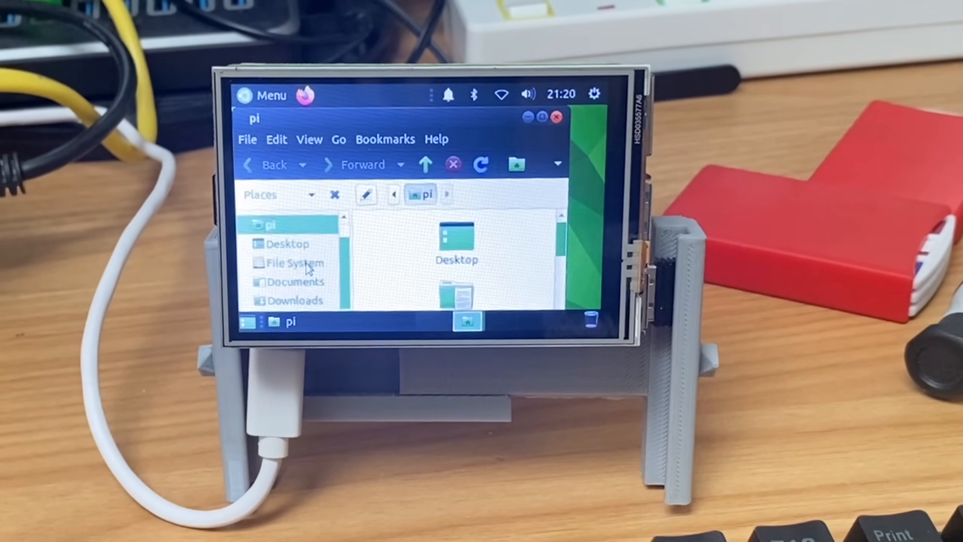
pyautogui.scroll(-3)
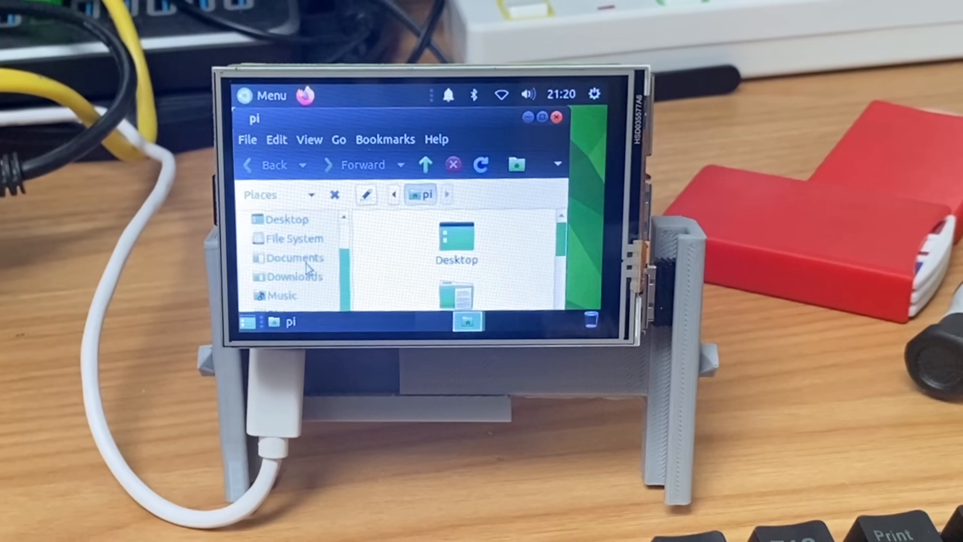
pyautogui.scroll(-3)
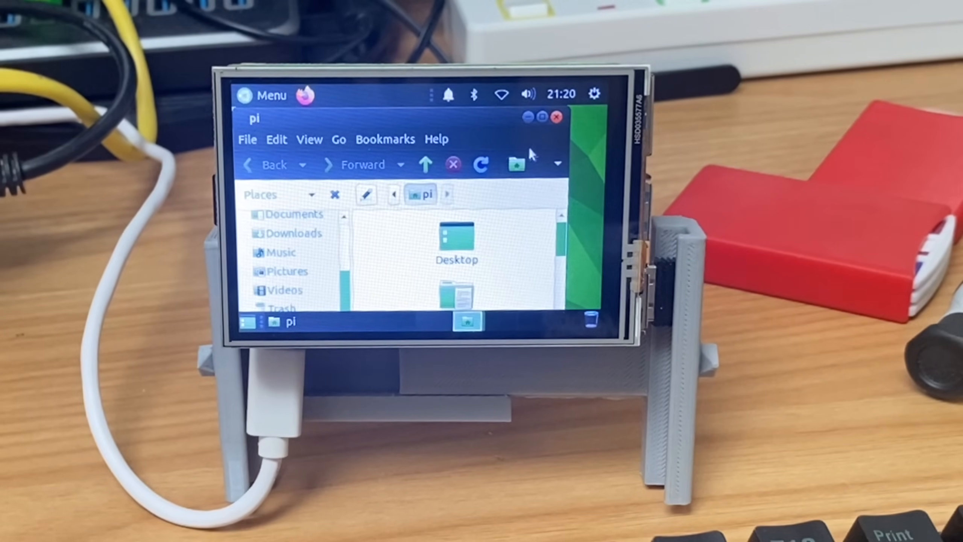
pyautogui.click(557, 116)
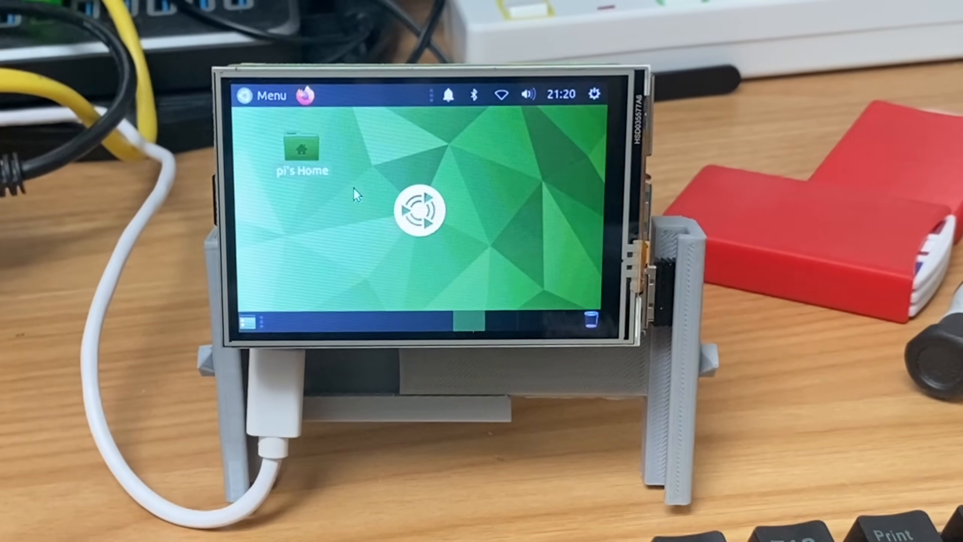
pyautogui.moveTo(437, 180)
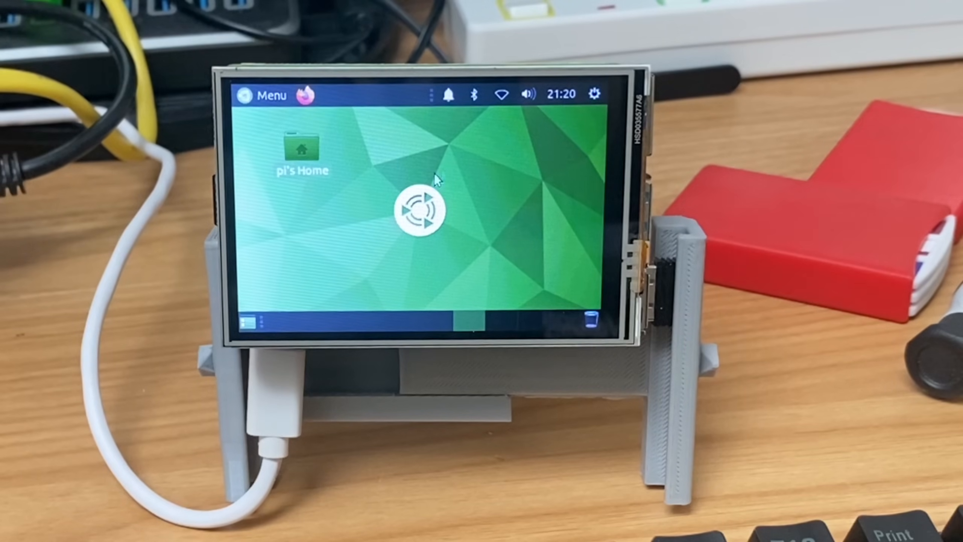
pyautogui.click(593, 94)
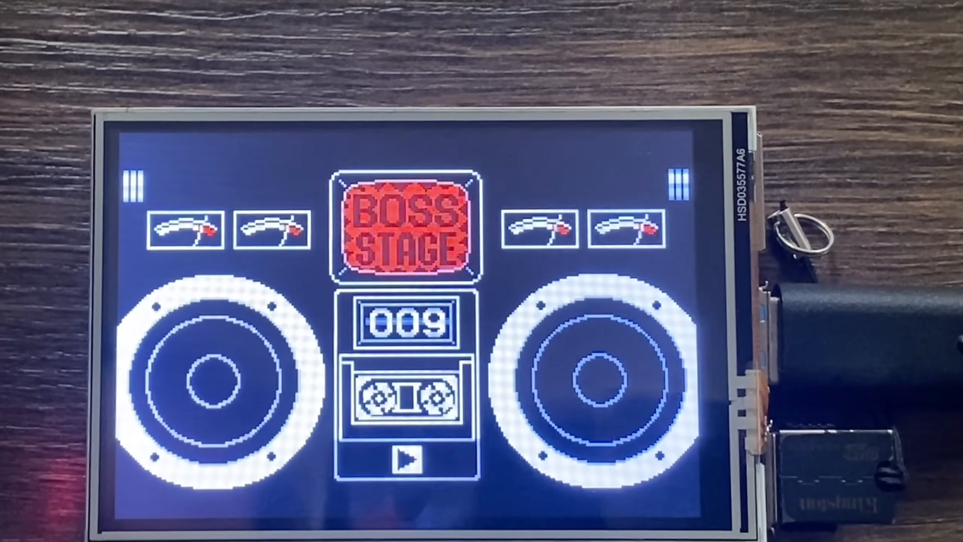
# Start the Boss Stage so the Spar! microgame with the dumbbell clown begins.
pyautogui.click(402, 461)
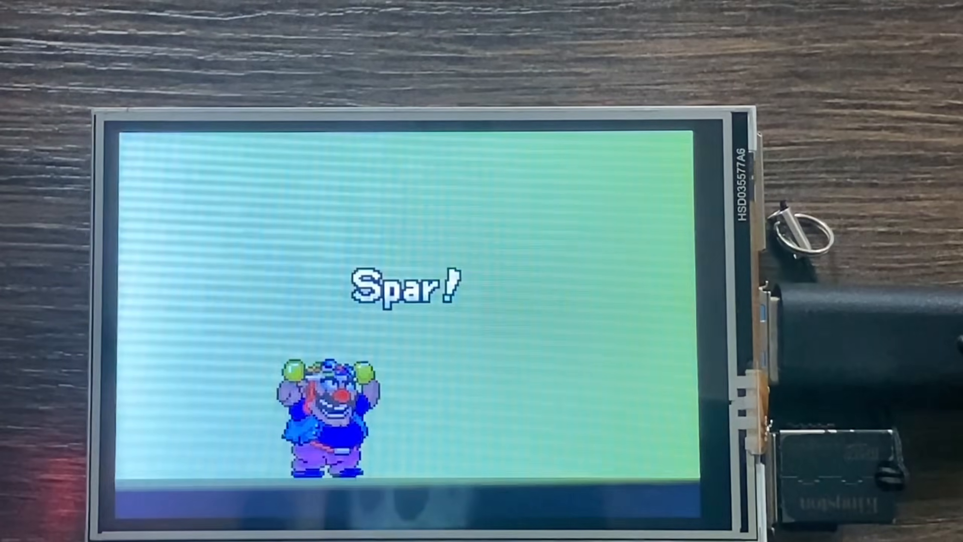